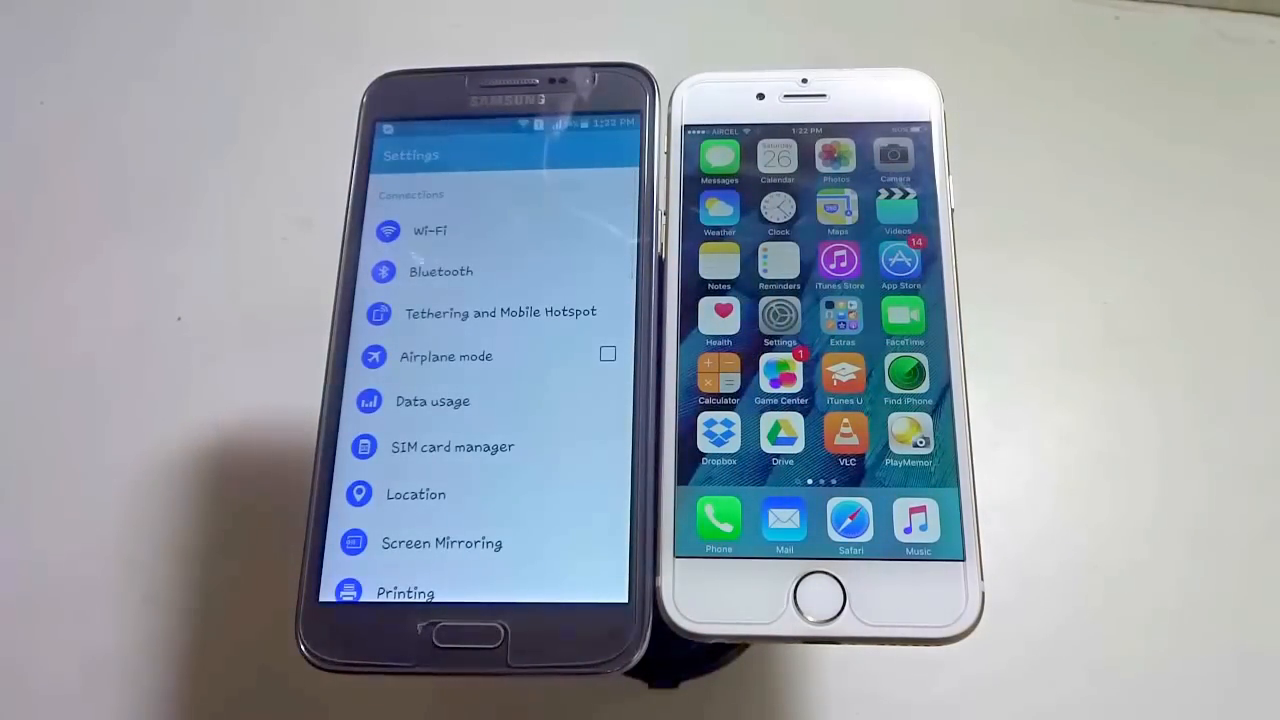
Go to Accounts under Personal in Settings and select Google
scroll(down, 3)
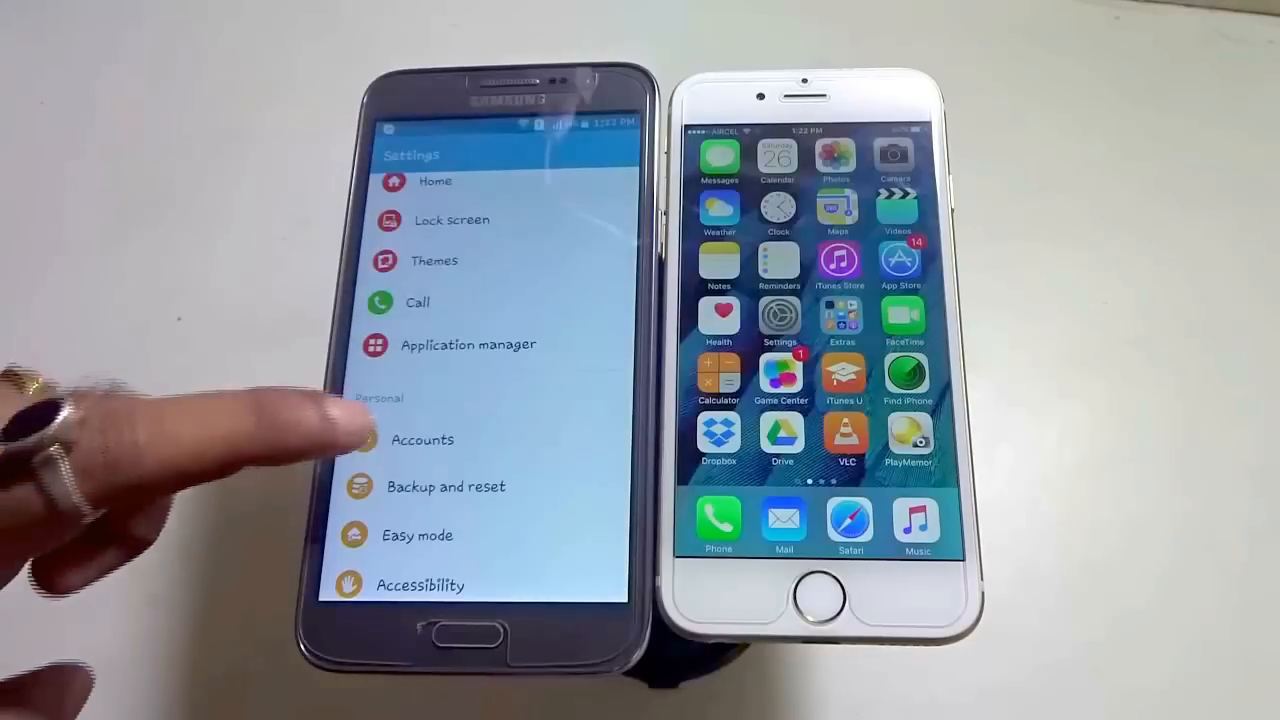
click(422, 440)
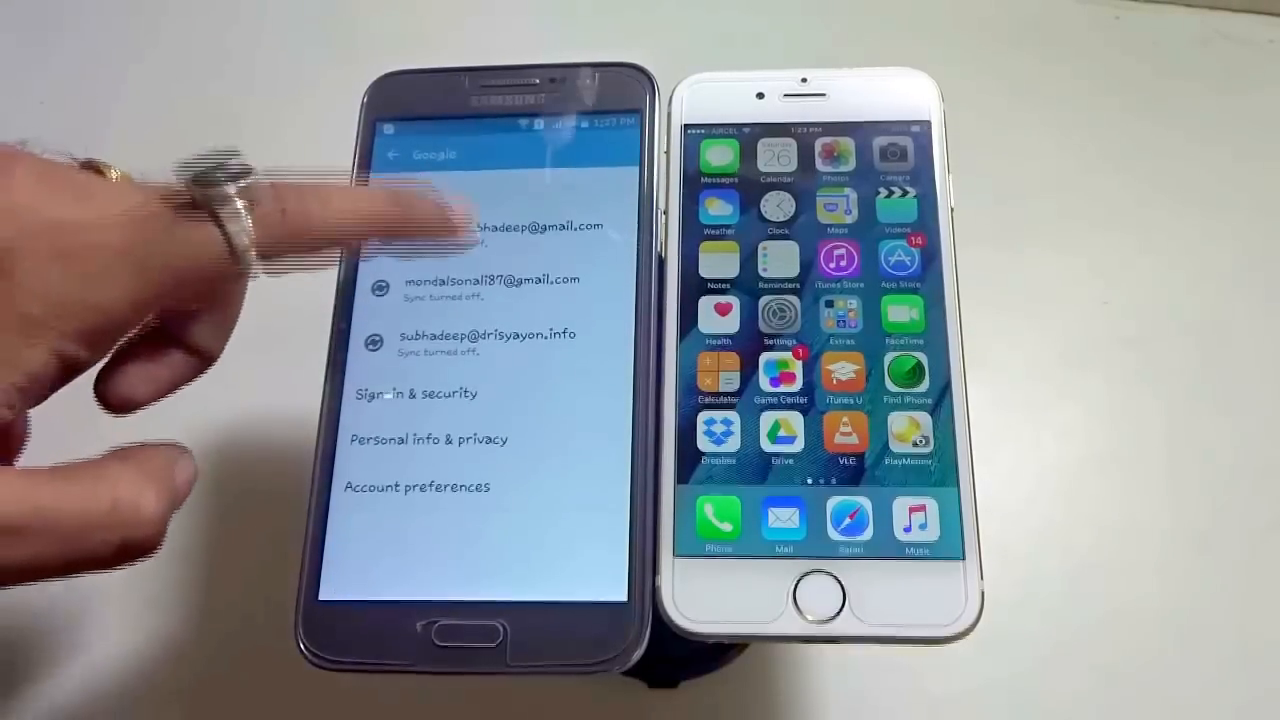
click(520, 225)
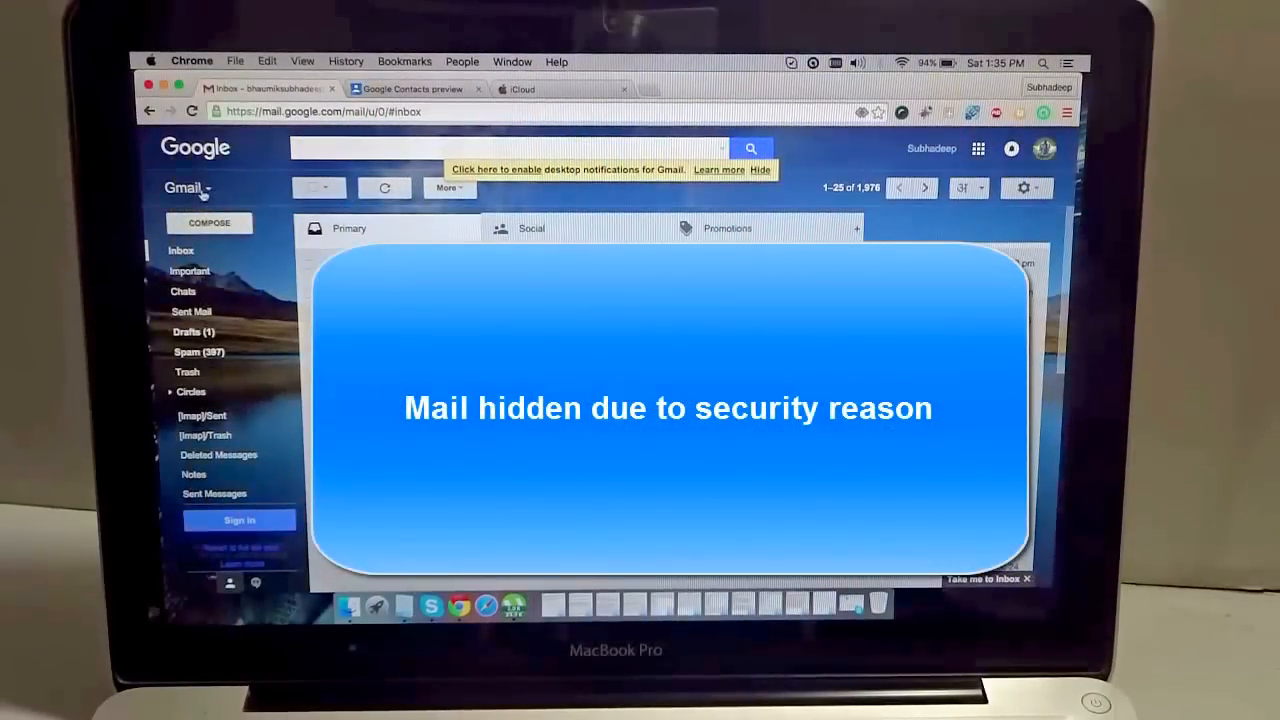
Choose Export from Google Contacts' More menu, reaching the 'Export from old Google Contacts?' notice
click(188, 188)
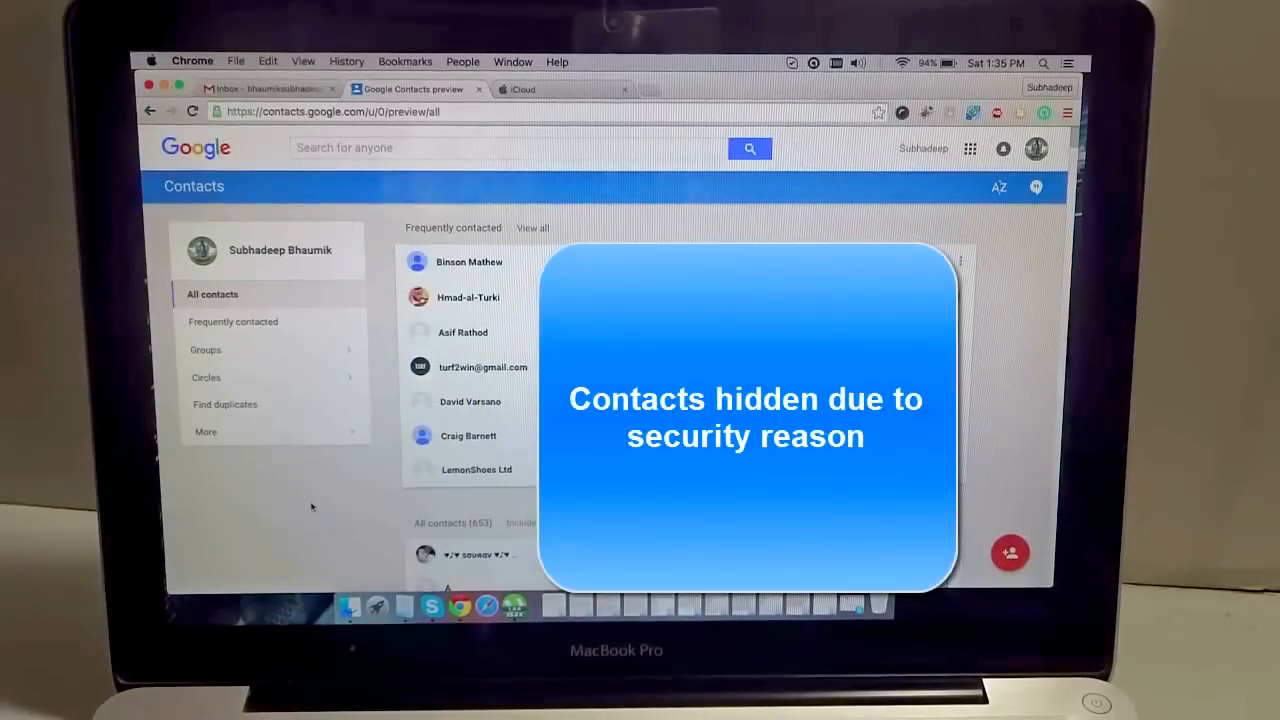
scroll(down, 3)
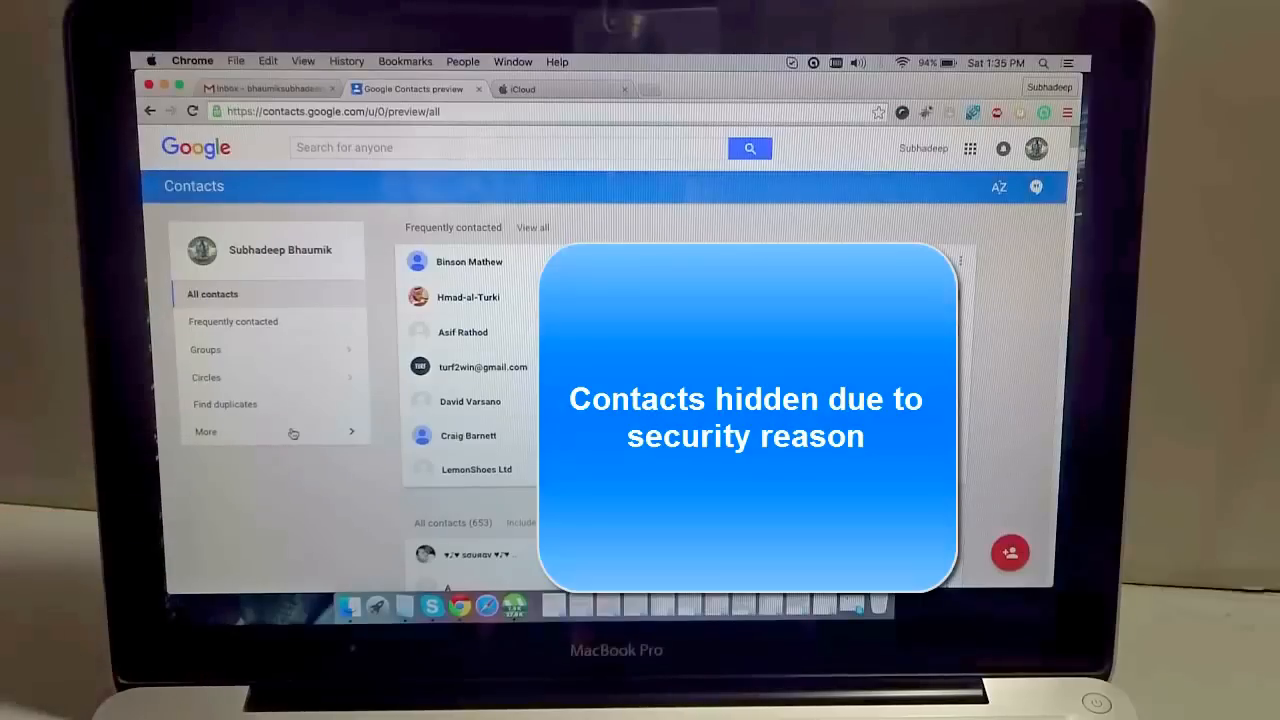
click(205, 431)
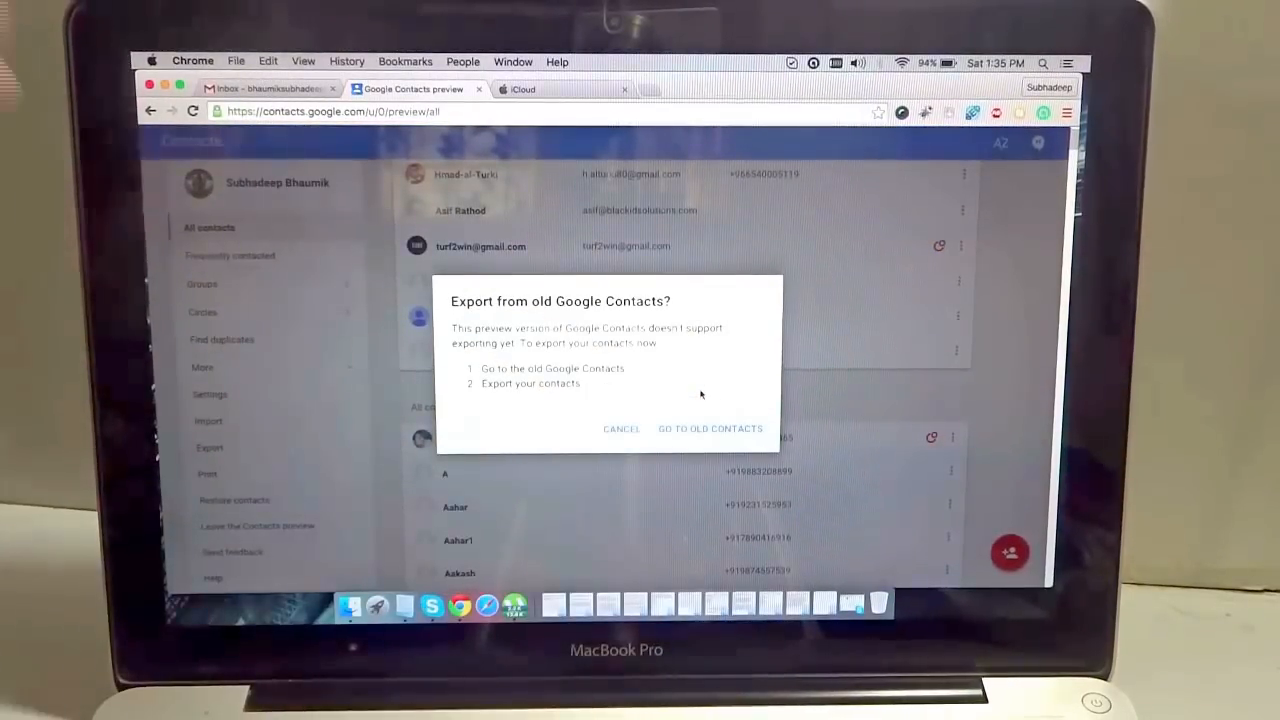
Go to old Google Contacts and select all 250 contacts
click(709, 428)
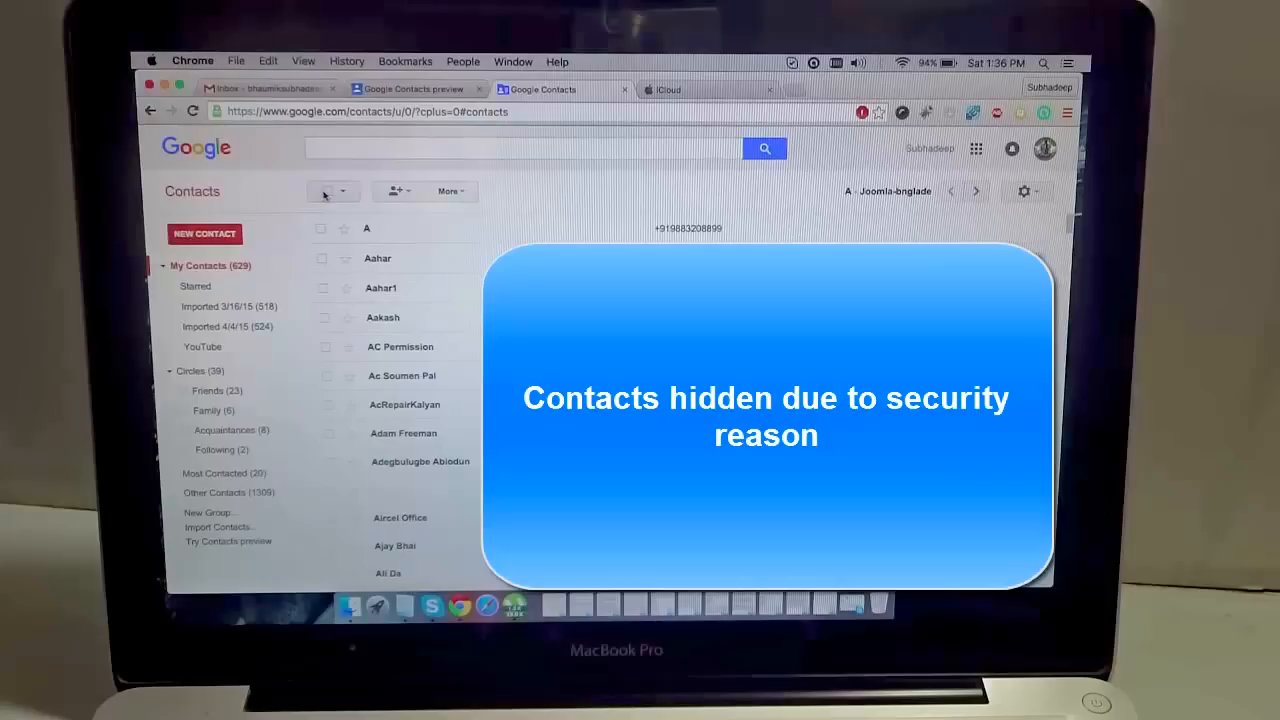
click(325, 191)
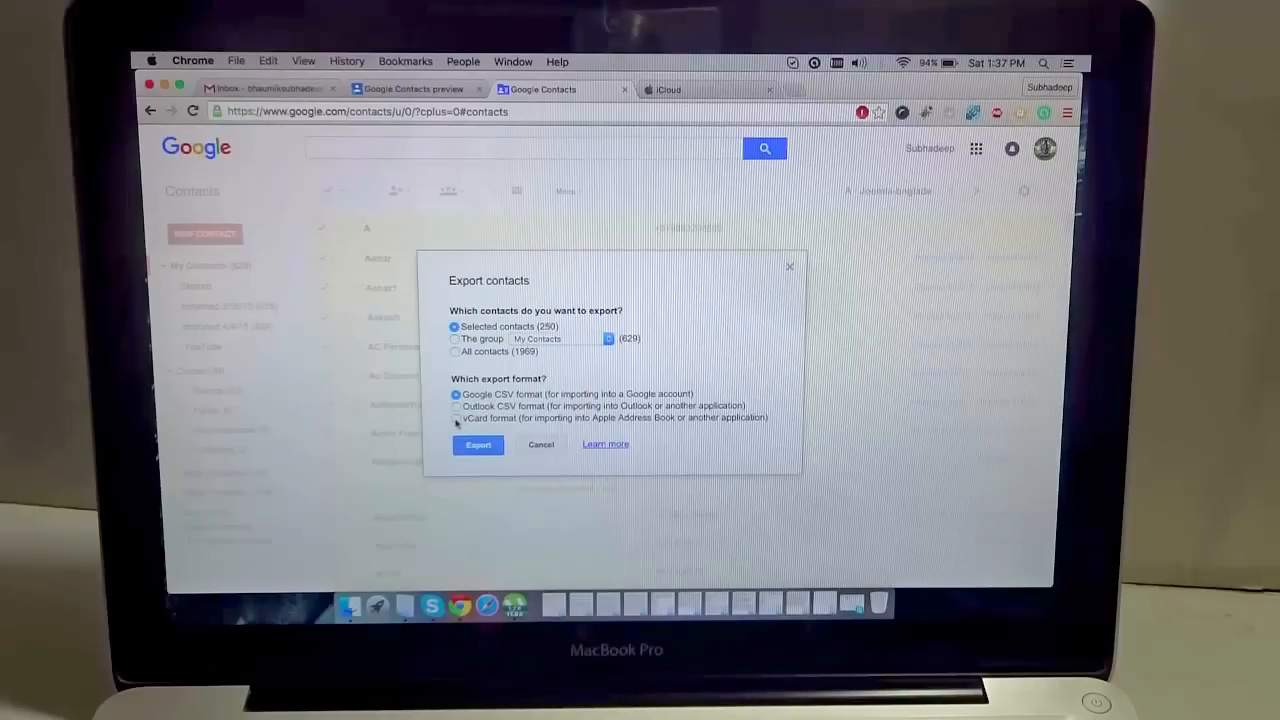
Export the selected contacts in vCard format, saving contacts.vcf to Downloads
click(455, 417)
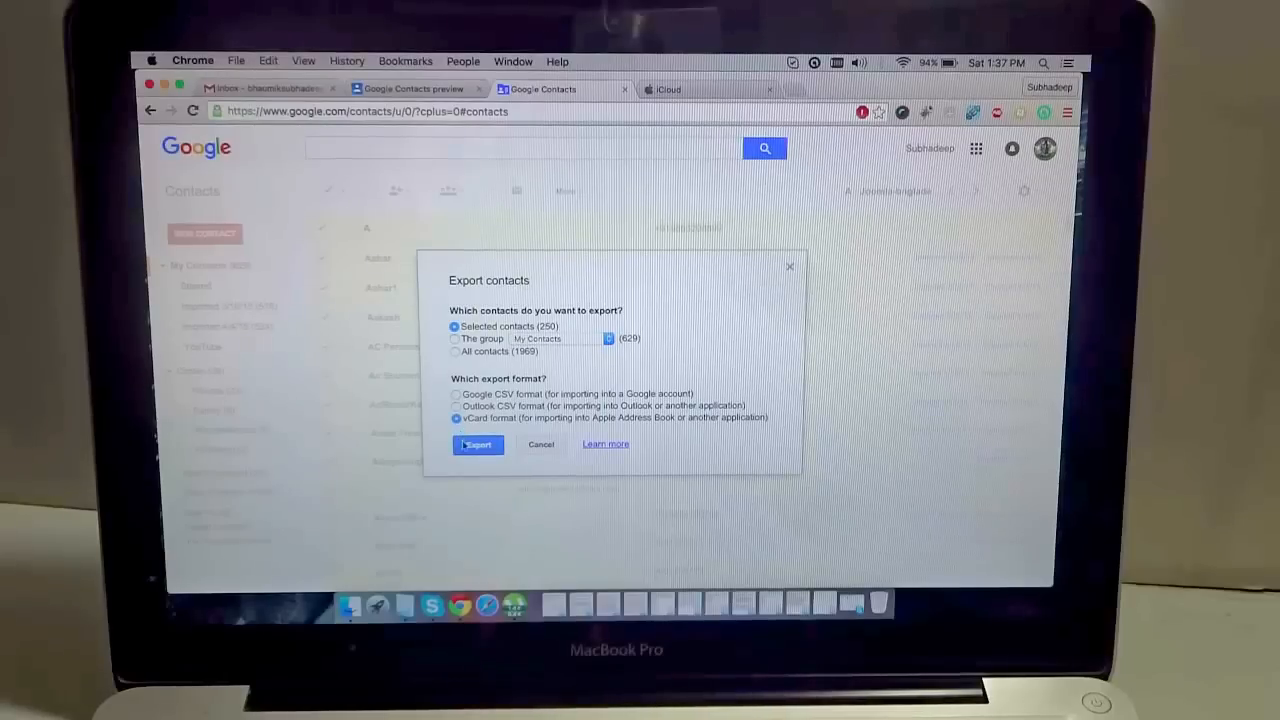
click(477, 444)
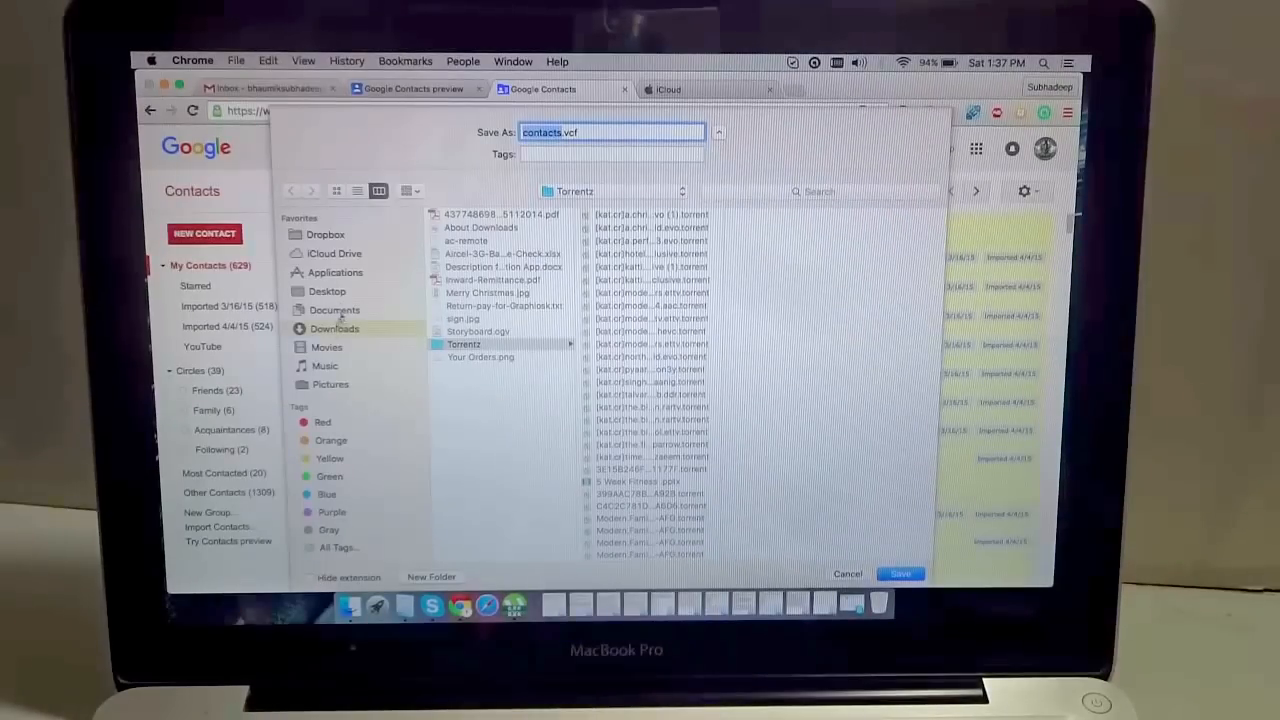
click(334, 328)
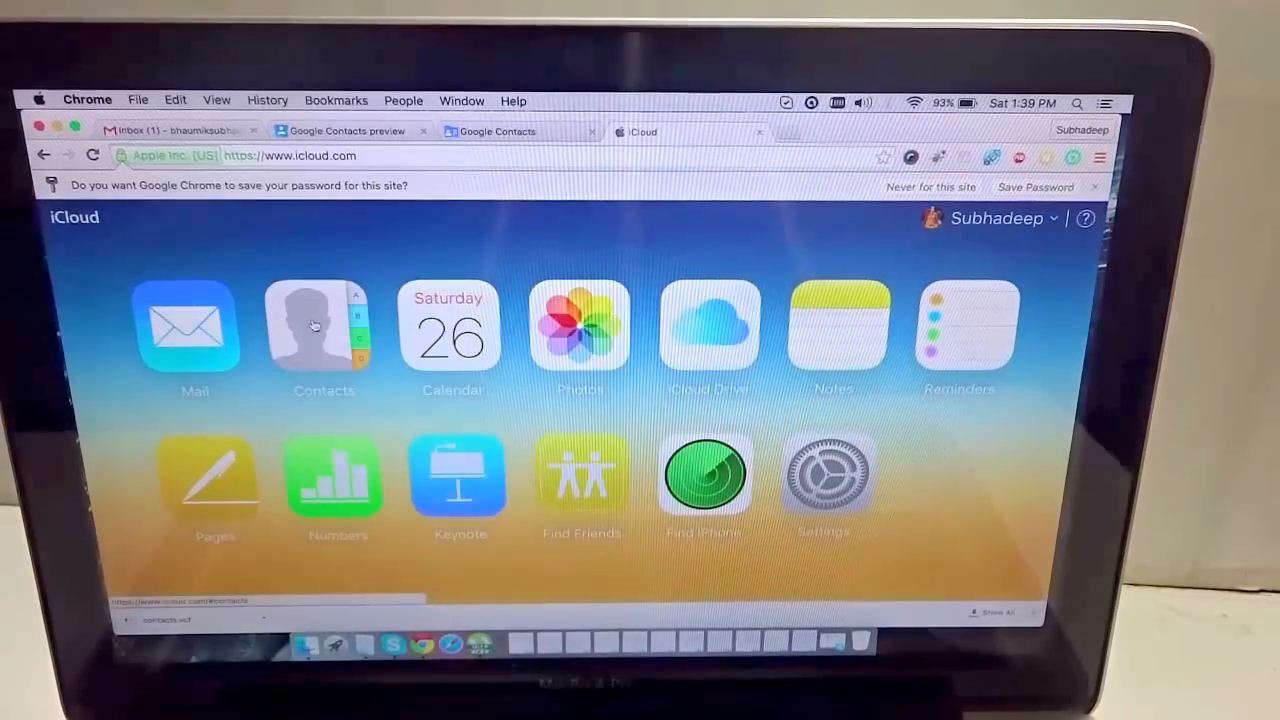
Import contacts.vcf from Downloads into iCloud Contacts via Import vCard
click(322, 325)
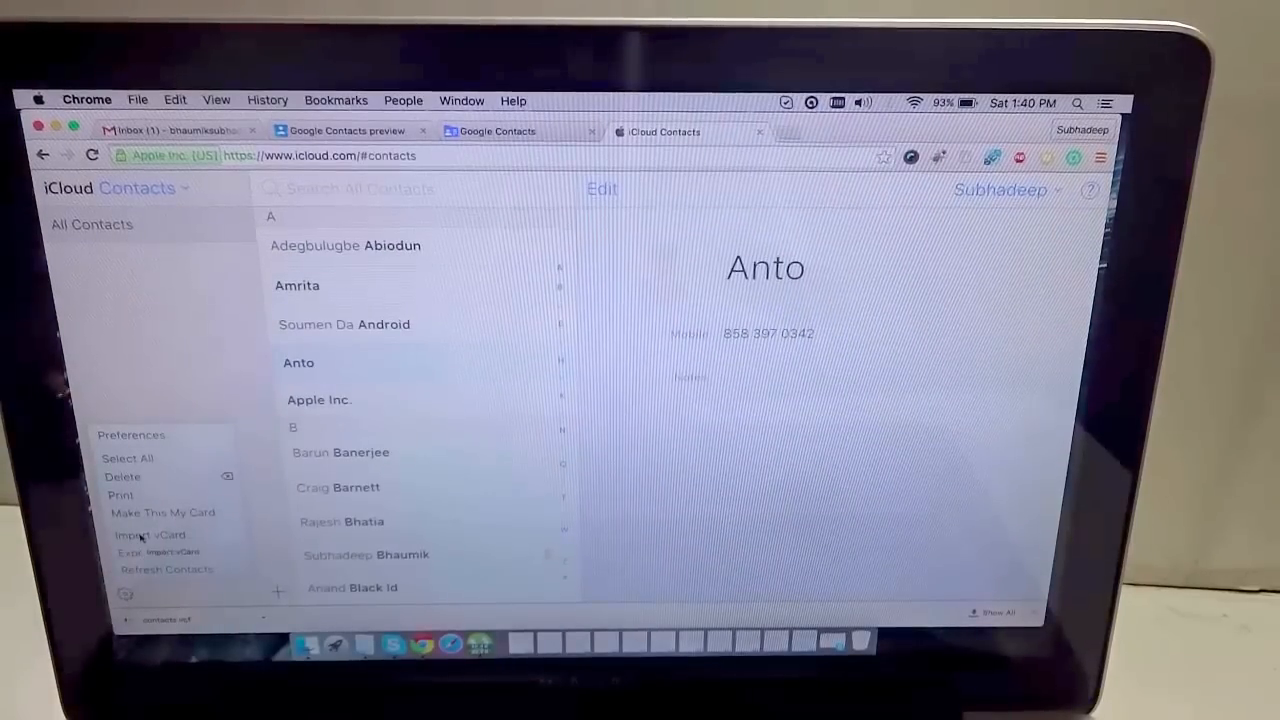
click(151, 535)
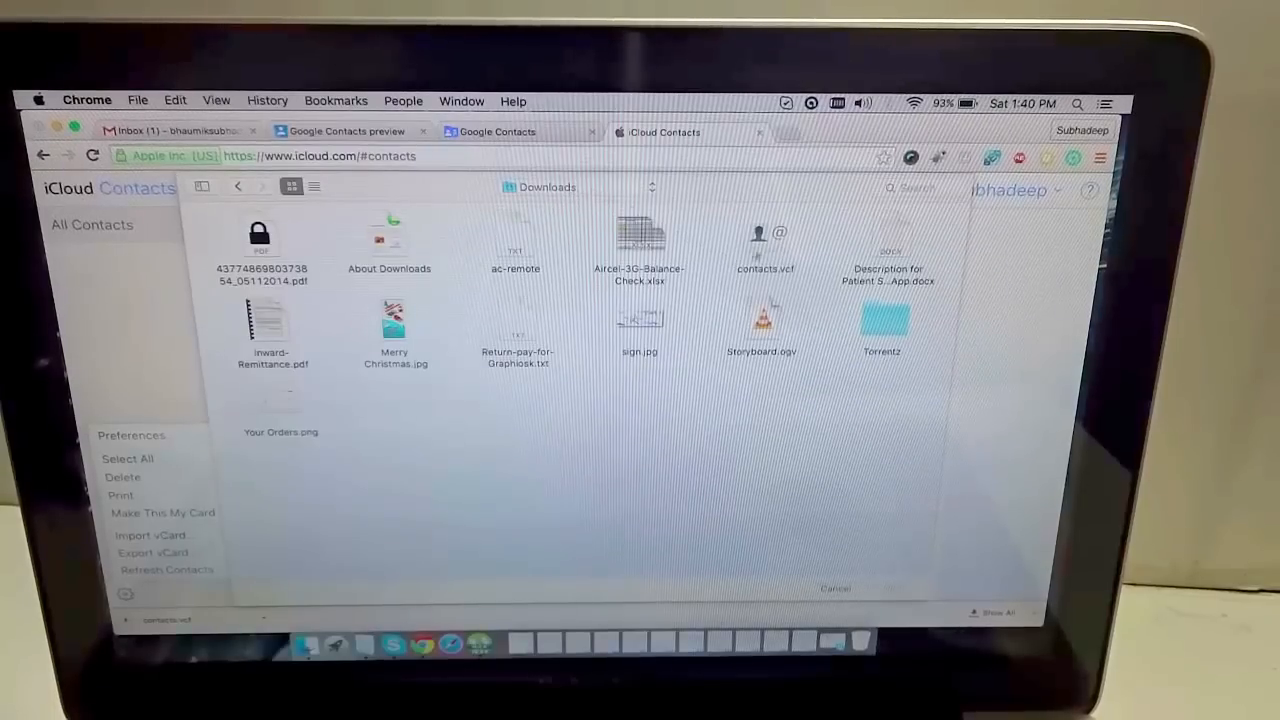
click(765, 237)
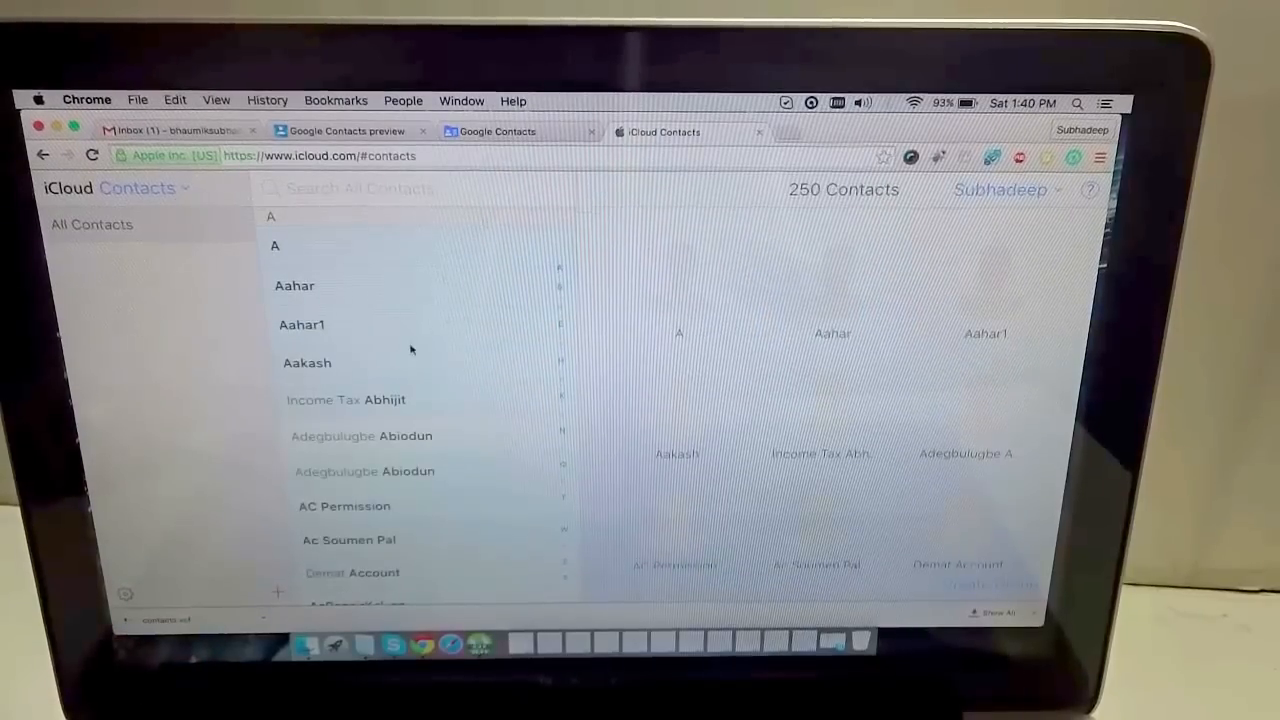
scroll(down, 3)
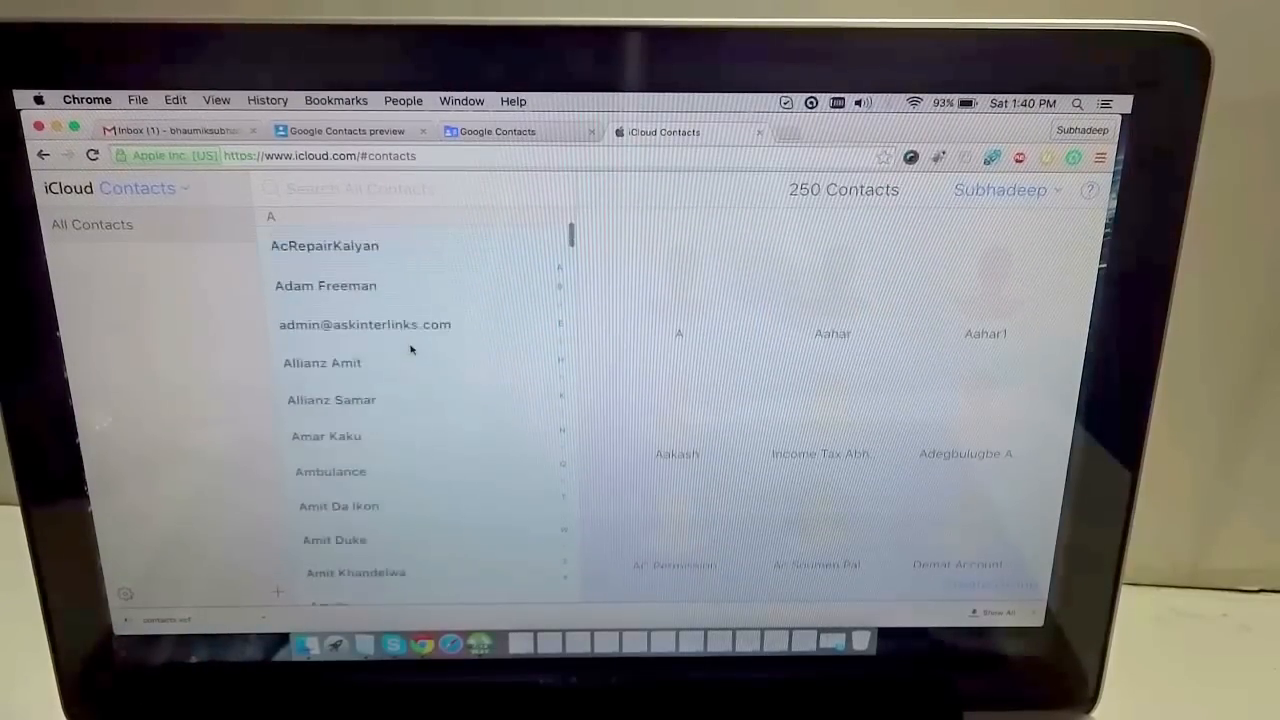